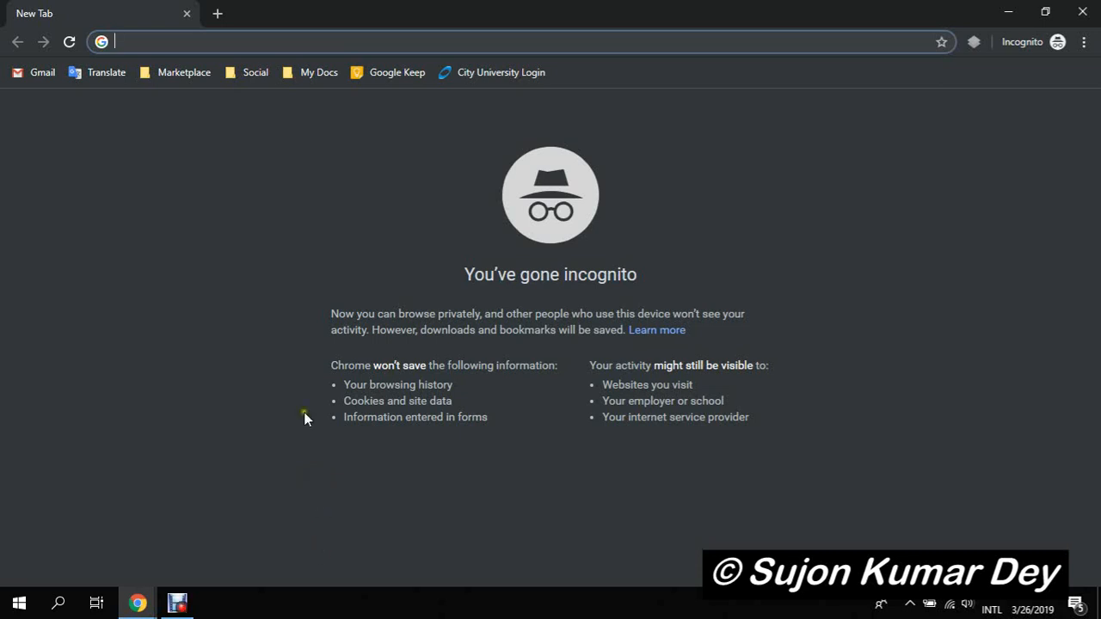
mouse_move(336, 296)
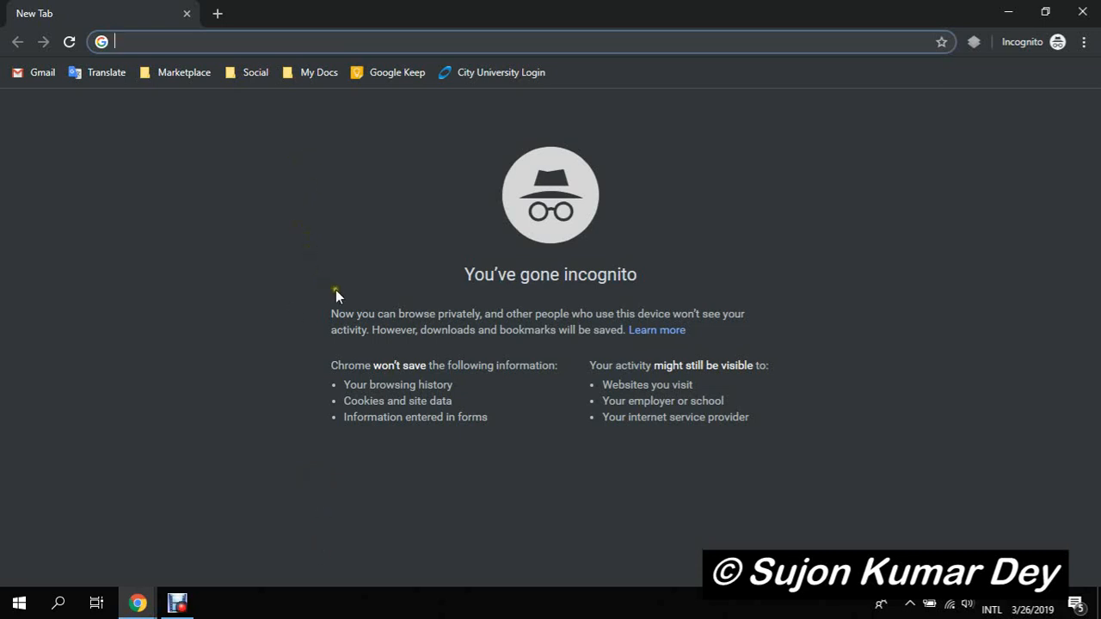
mouse_move(325, 224)
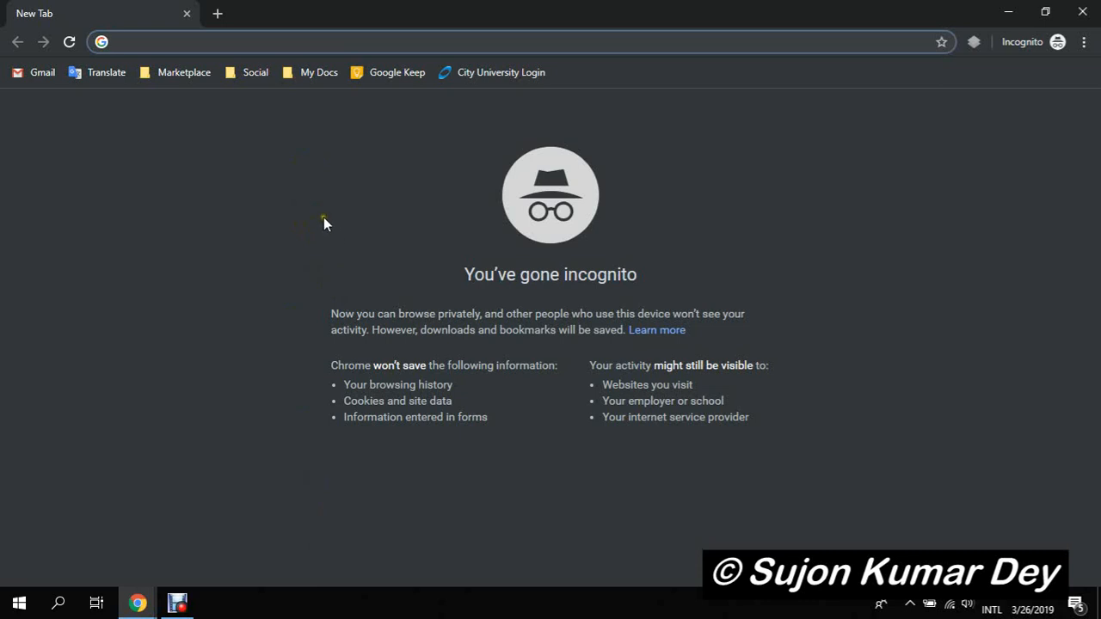
mouse_move(344, 274)
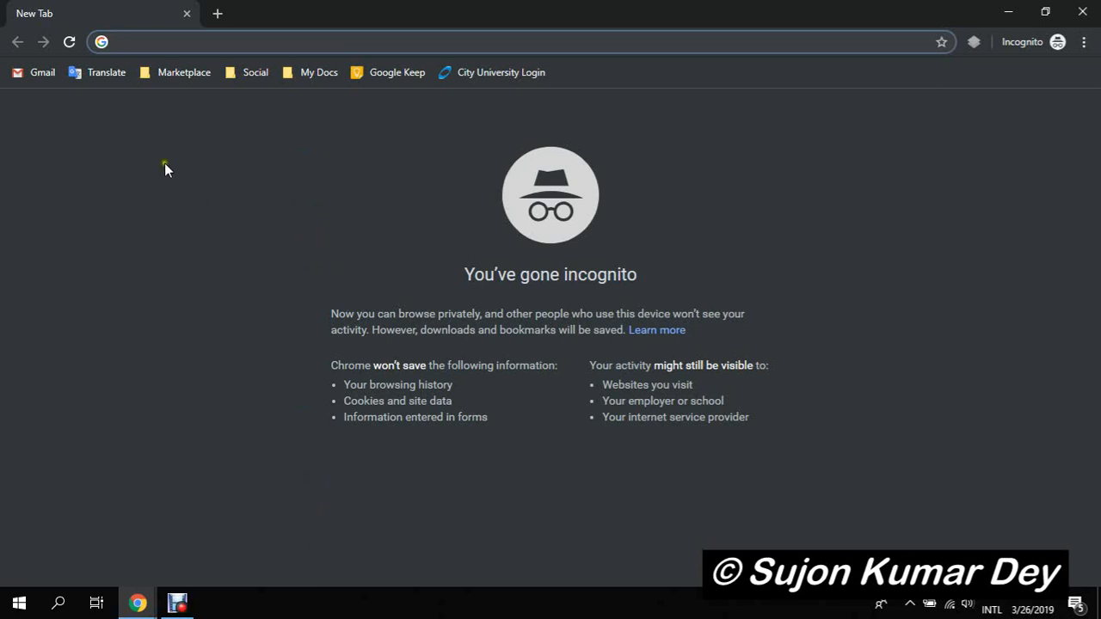
mouse_move(164, 126)
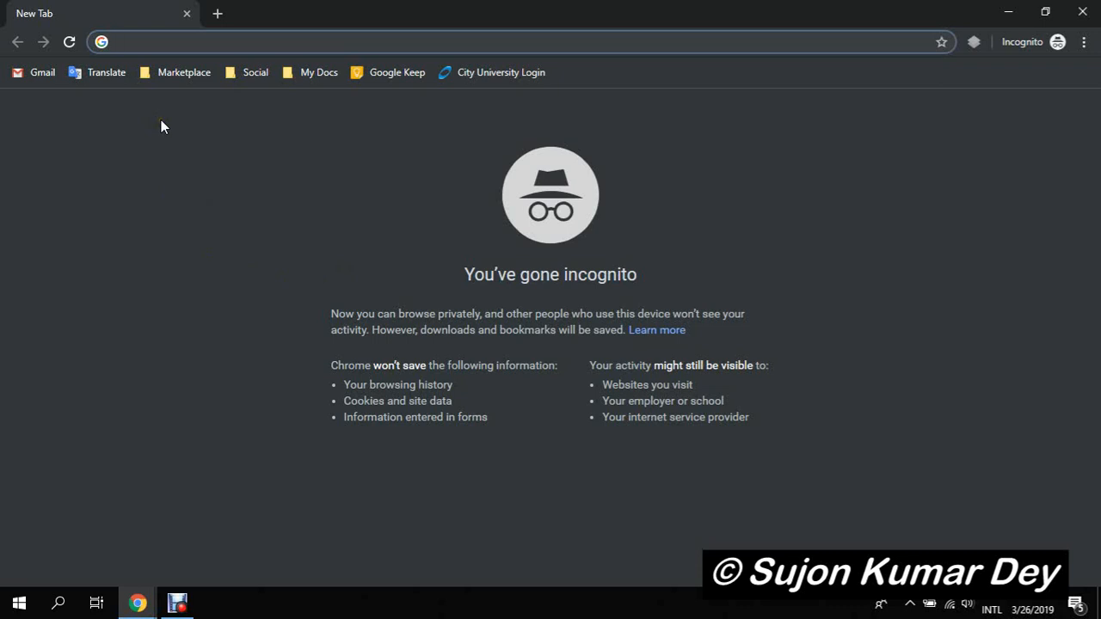
Step: Focus the incognito tab's address bar to start a search
click(344, 41)
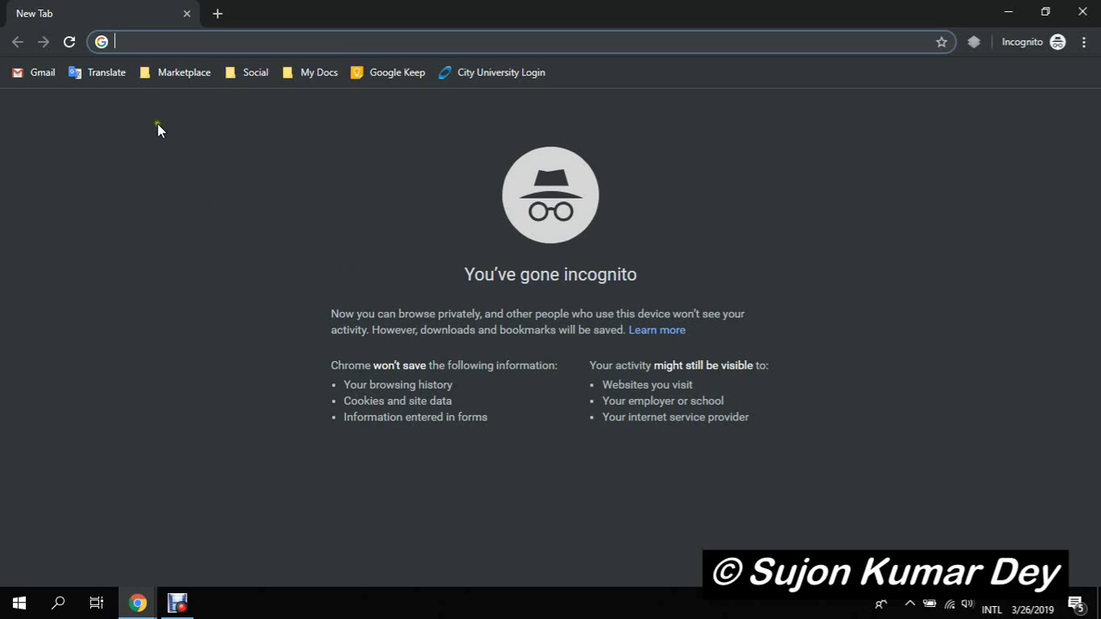
mouse_move(166, 144)
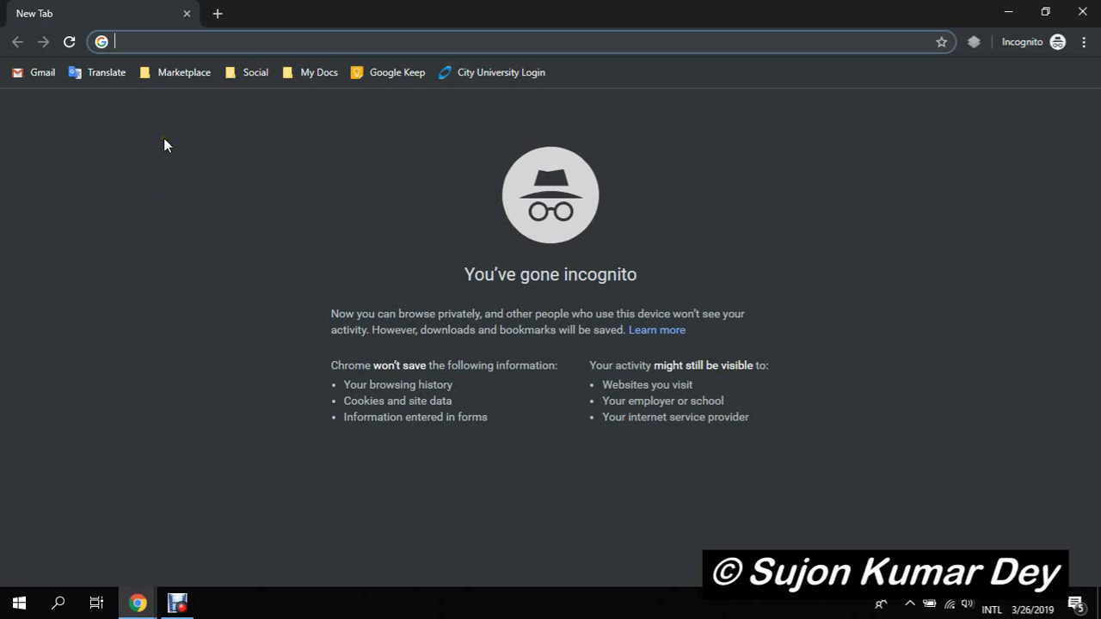
mouse_move(123, 113)
text(city uni)
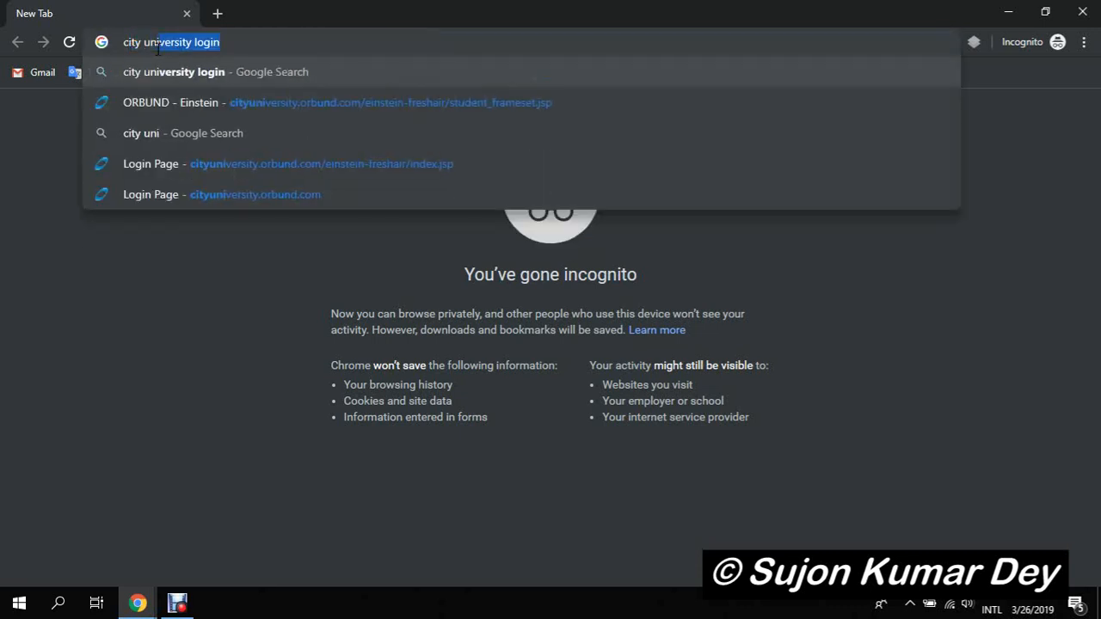
Step: Search 'city university login' and open the Login Page result in a new tab
key(Enter)
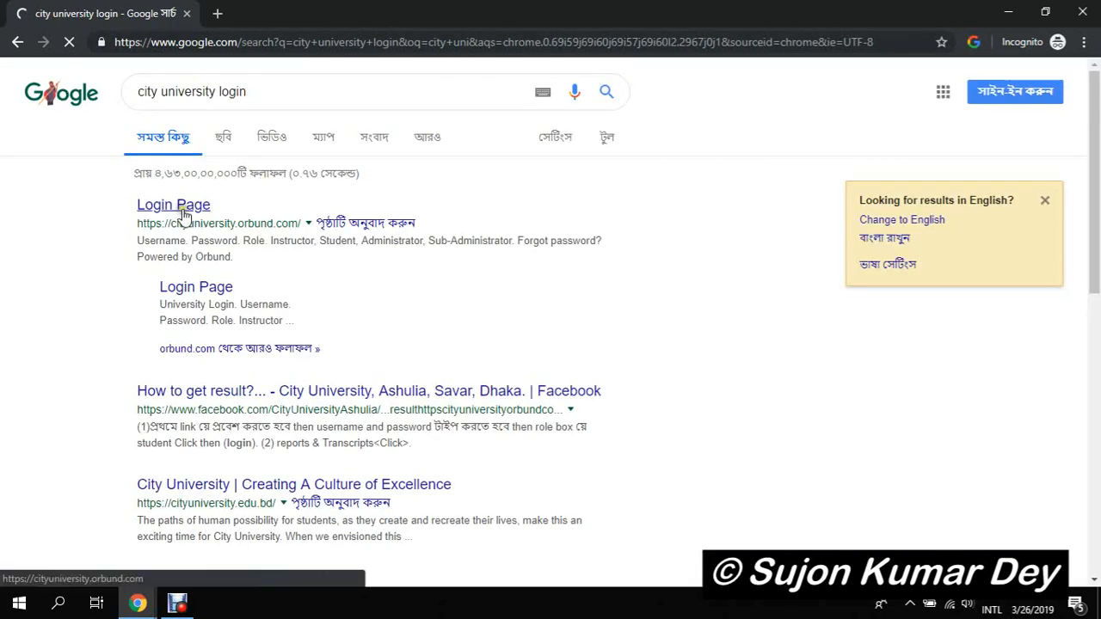
right_click(172, 204)
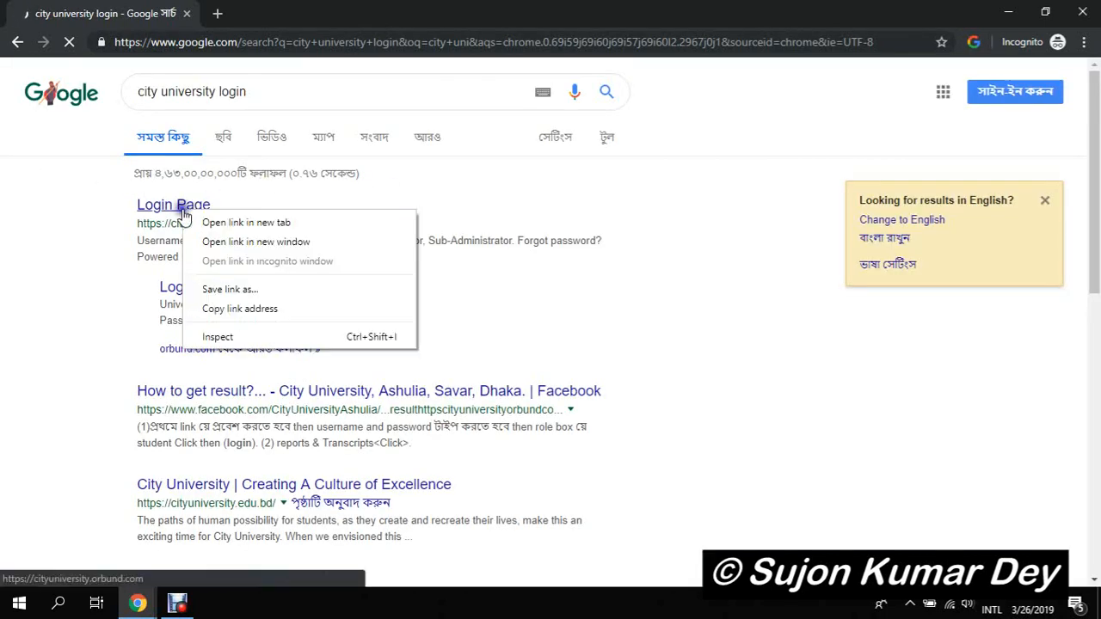
click(245, 222)
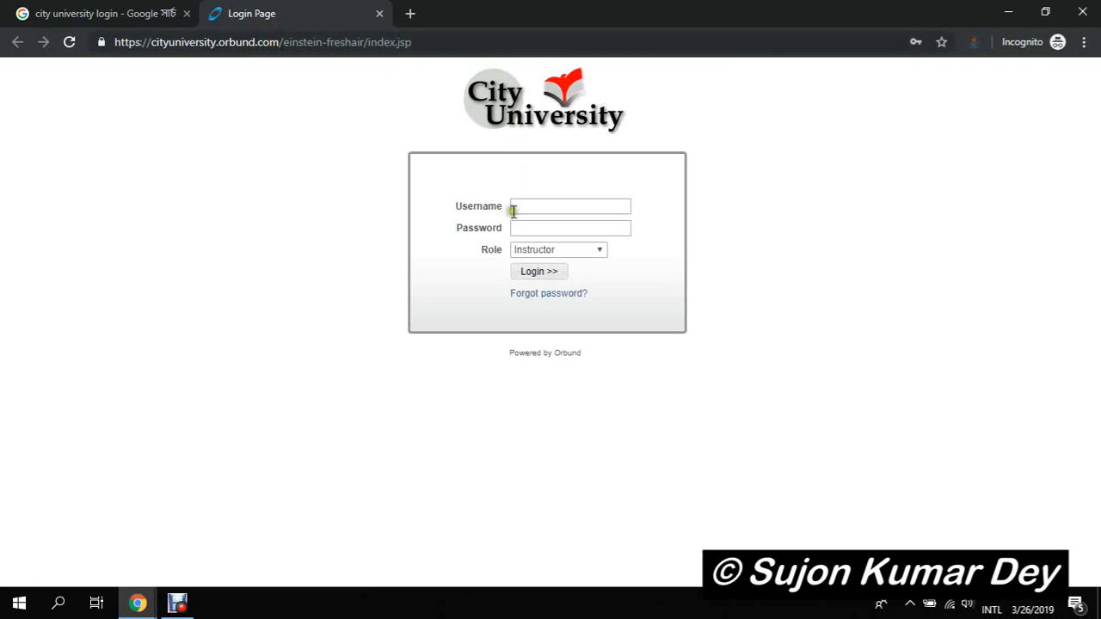
Step: Log in as a student with the saved 'dey21' credentials
click(558, 249)
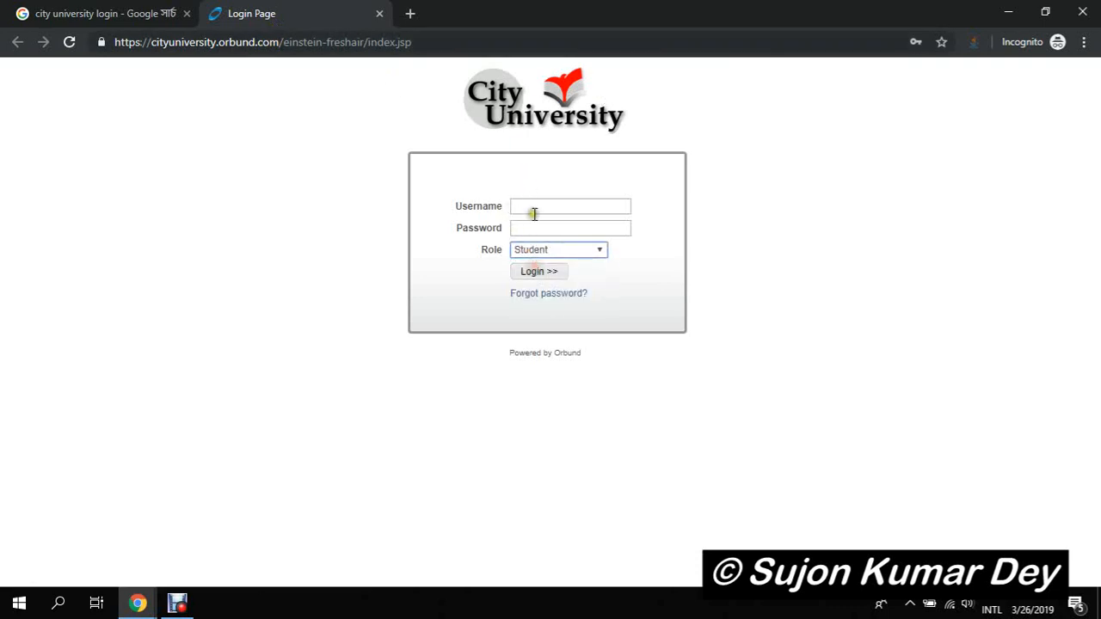
text(dey21)
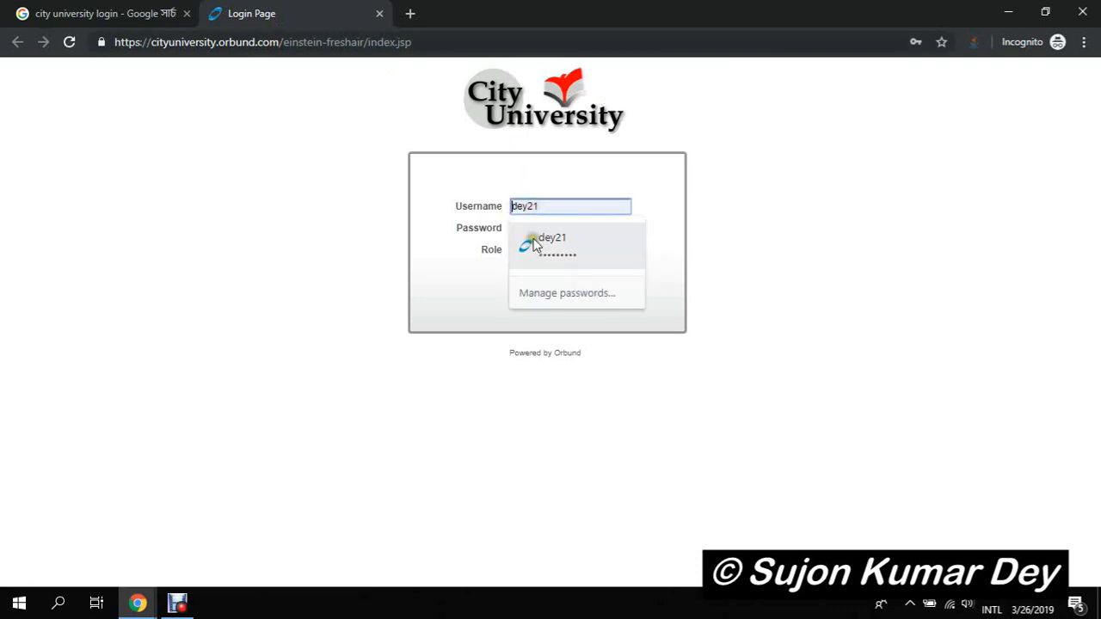
click(552, 245)
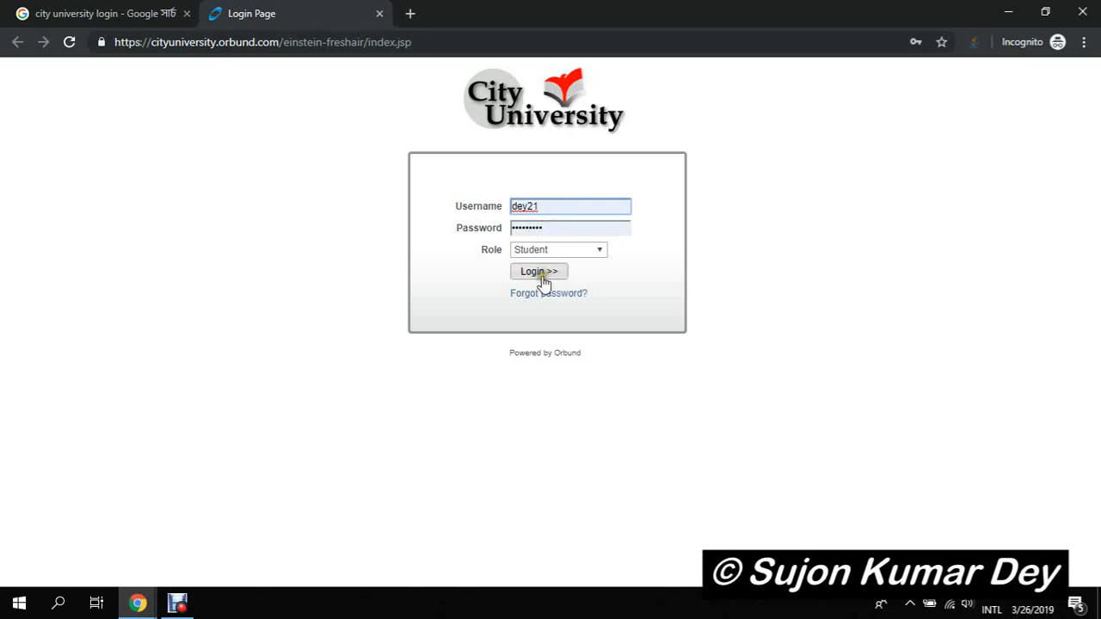
click(538, 271)
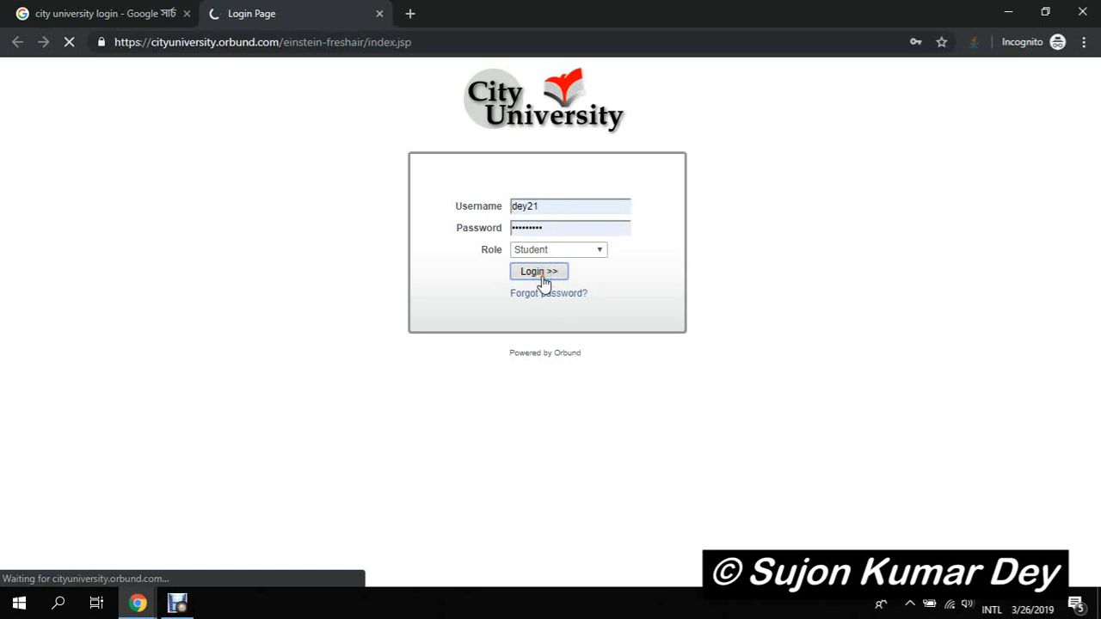
click(539, 271)
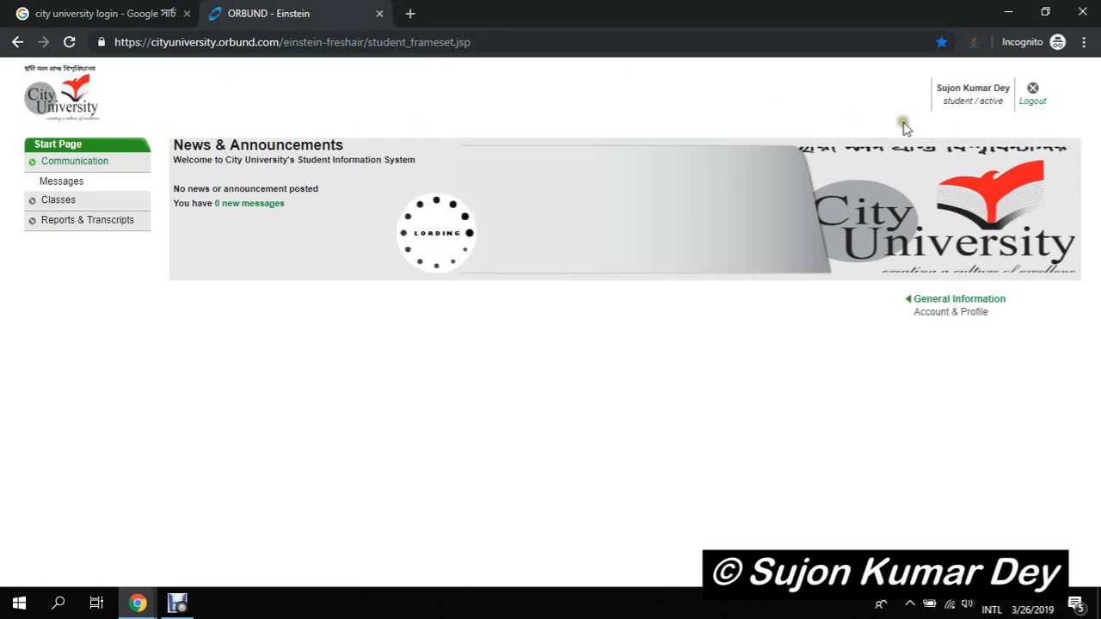
mouse_move(940, 89)
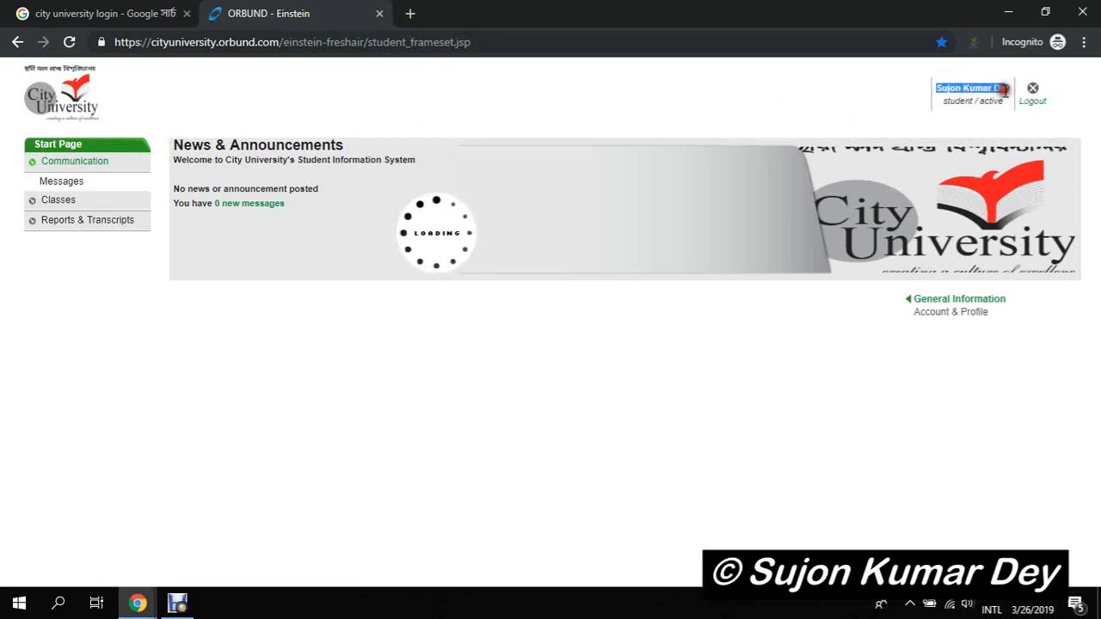
click(87, 220)
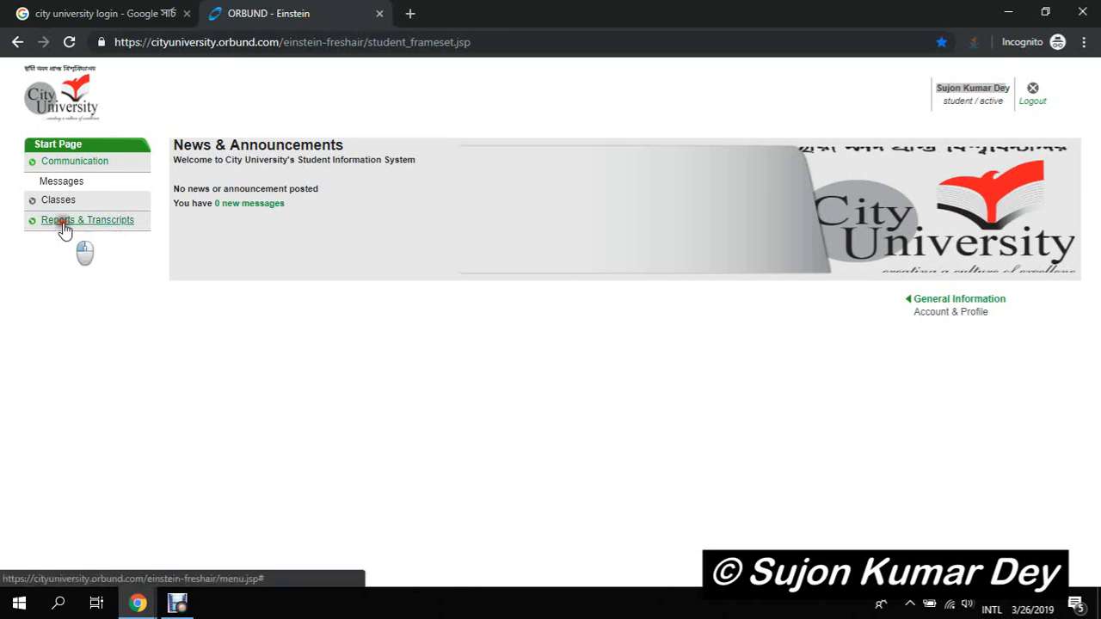
Step: Open Reports & Transcripts and scroll through the Fall 2018 in-progress grades
click(87, 219)
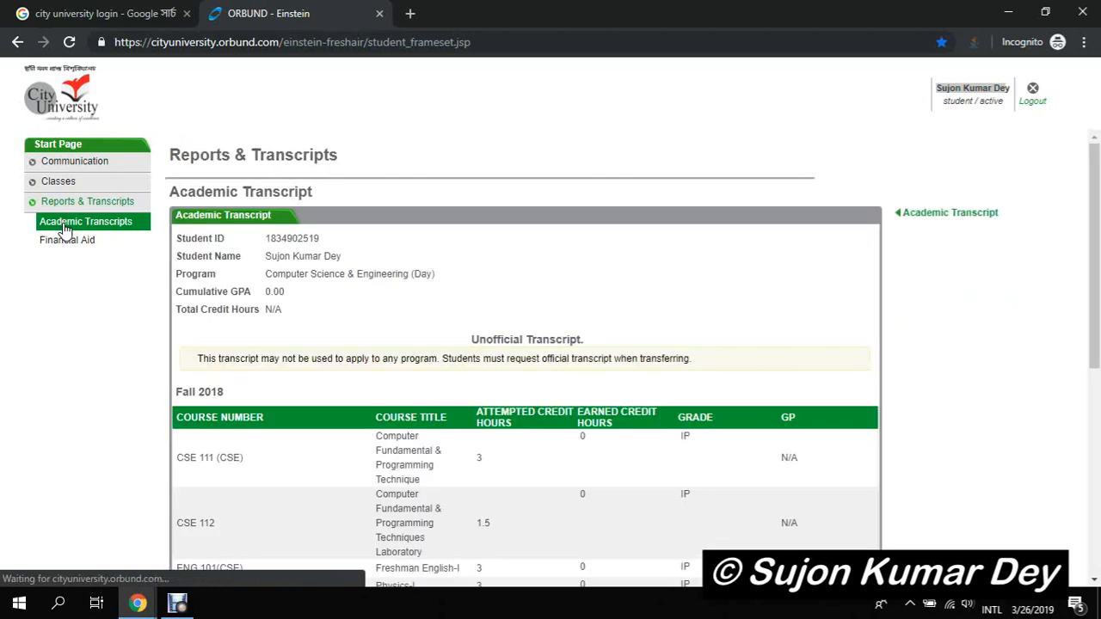
scroll(down, 3)
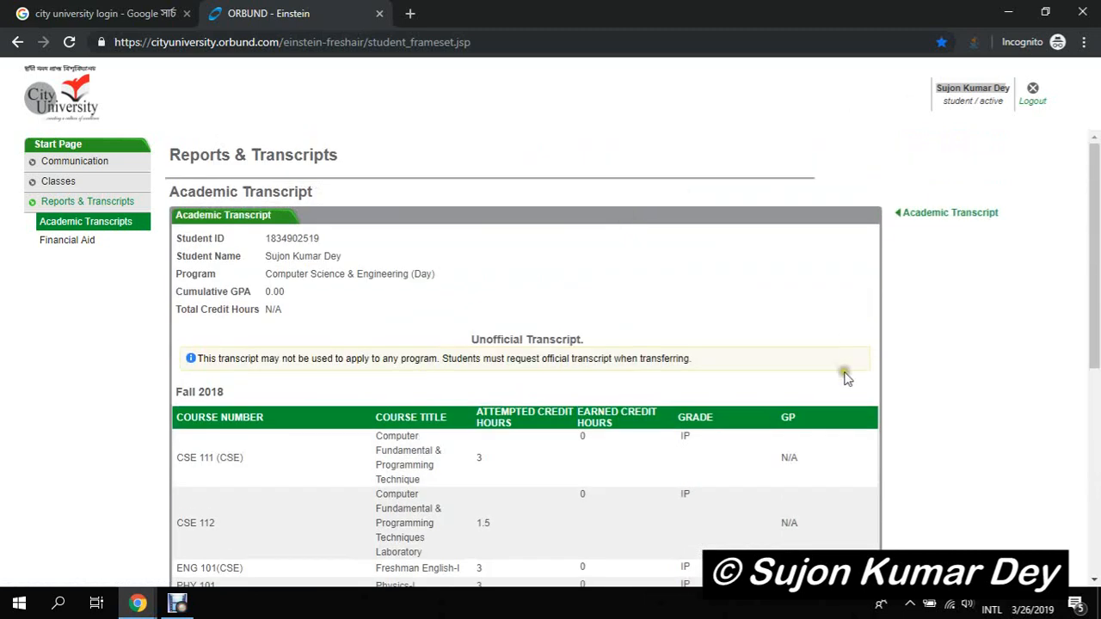
scroll(down, 3)
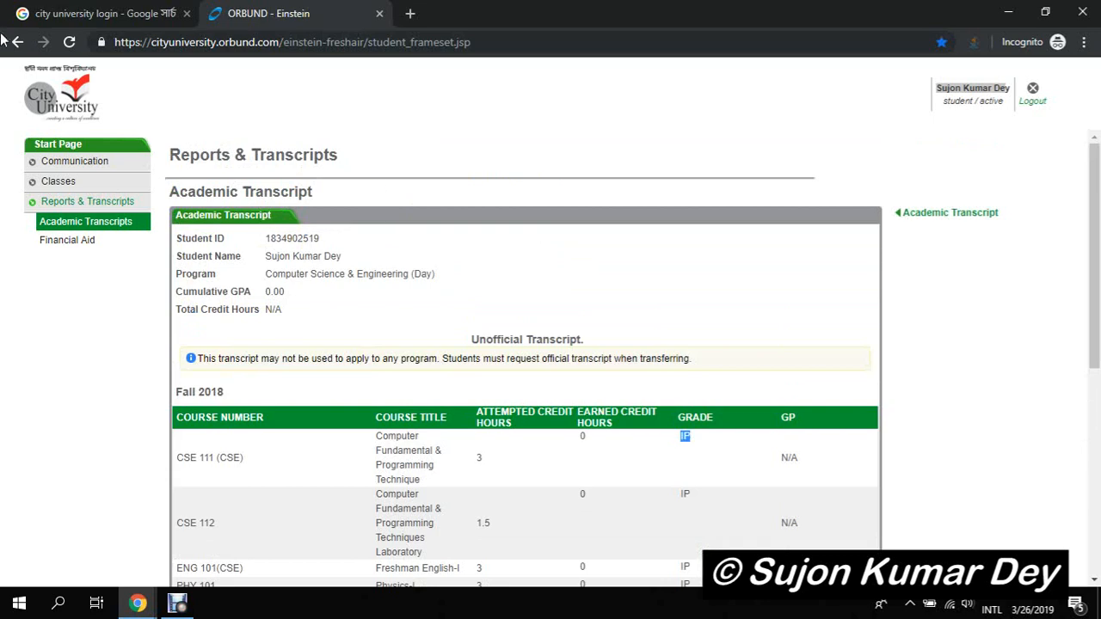
mouse_move(614, 261)
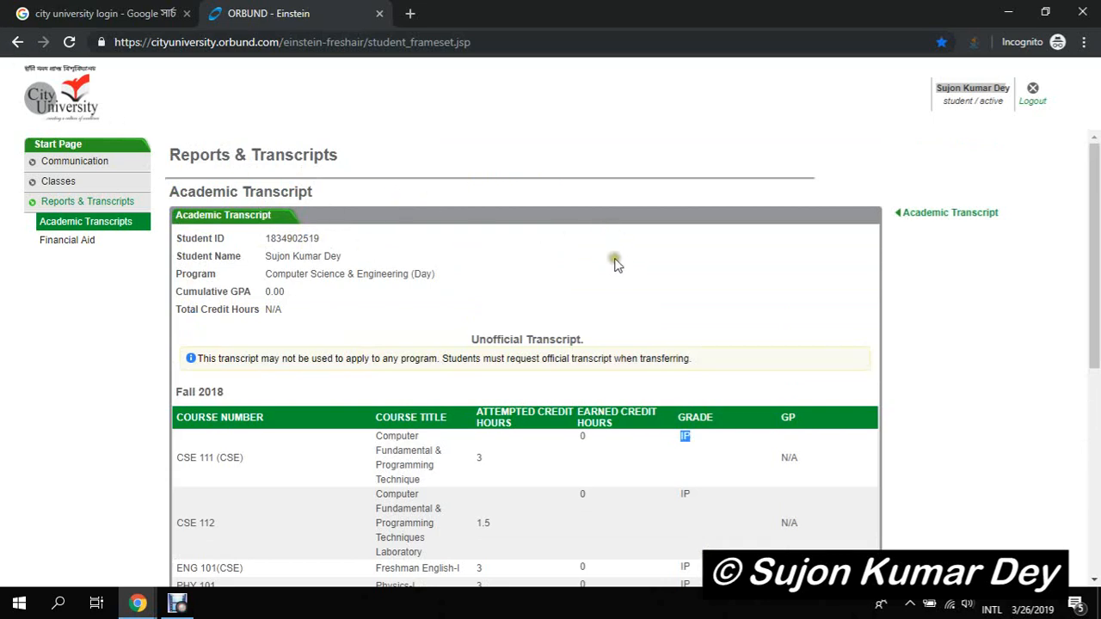